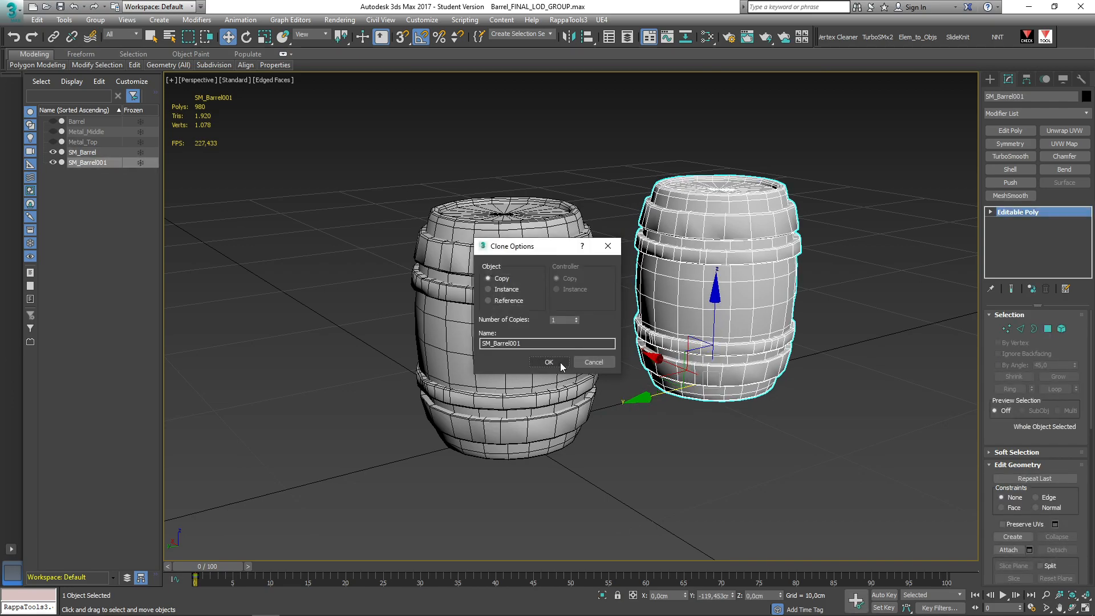
Clone the barrel as copies and rename them SM_Barrel_LOD1 and SM_Barrel_LOD2.
click(549, 362)
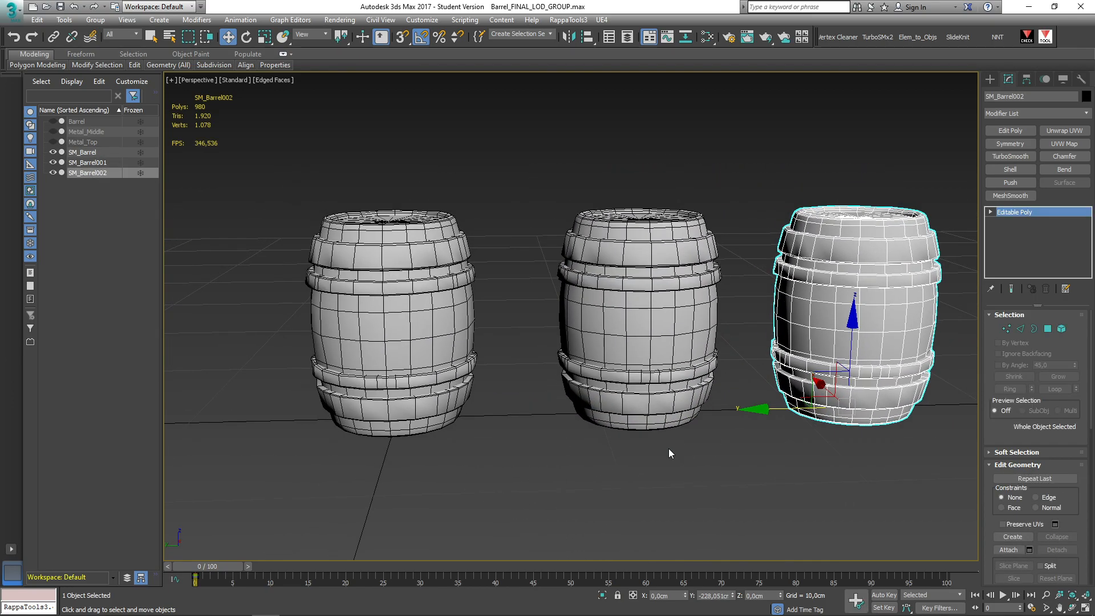
click(88, 162)
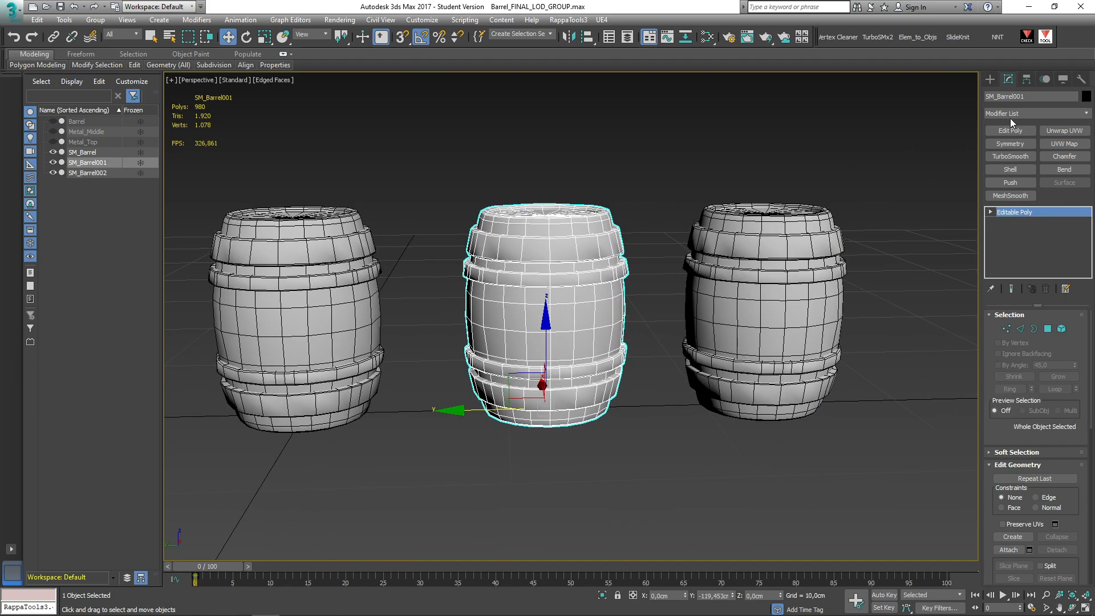
triple_click(1030, 96)
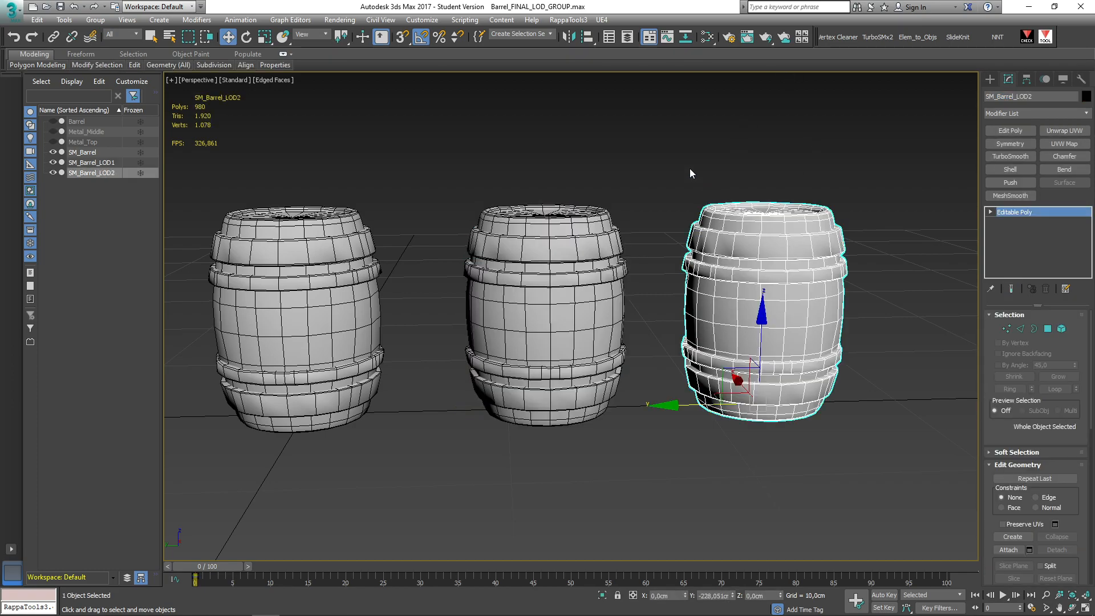
Optimize SM_Barrel_LOD1 with ProOptimizer, Keep Textures on, and calculate the reduced mesh.
click(91, 162)
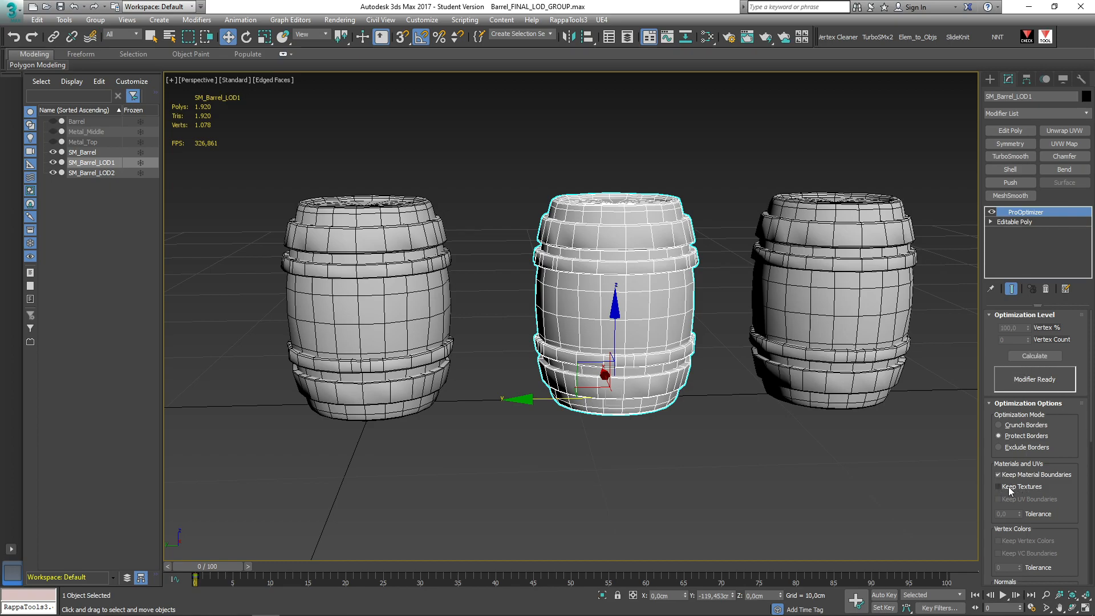
click(1000, 486)
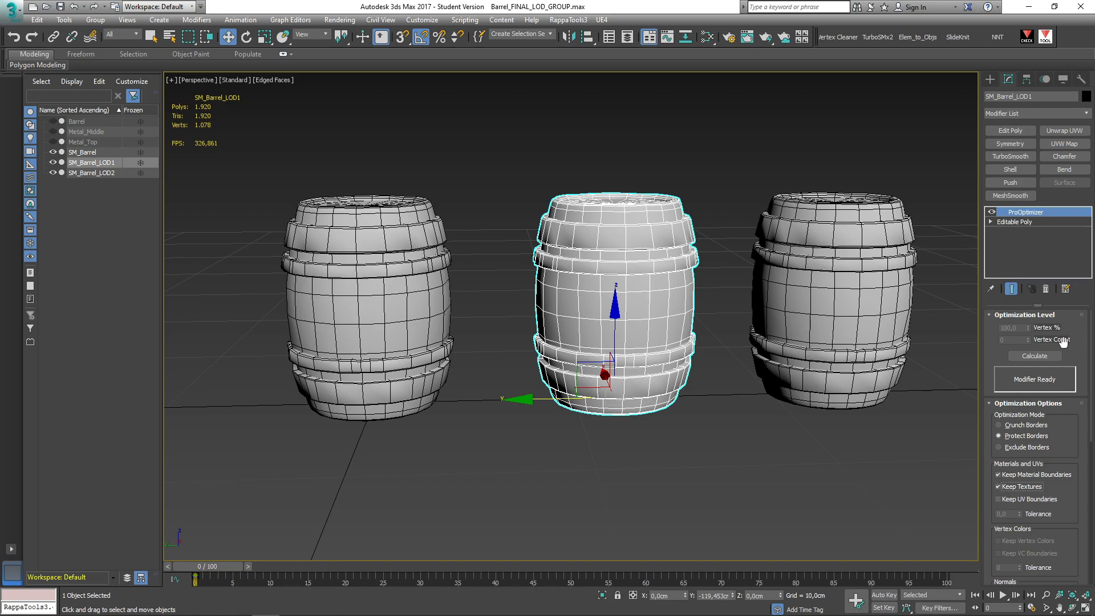
click(1035, 356)
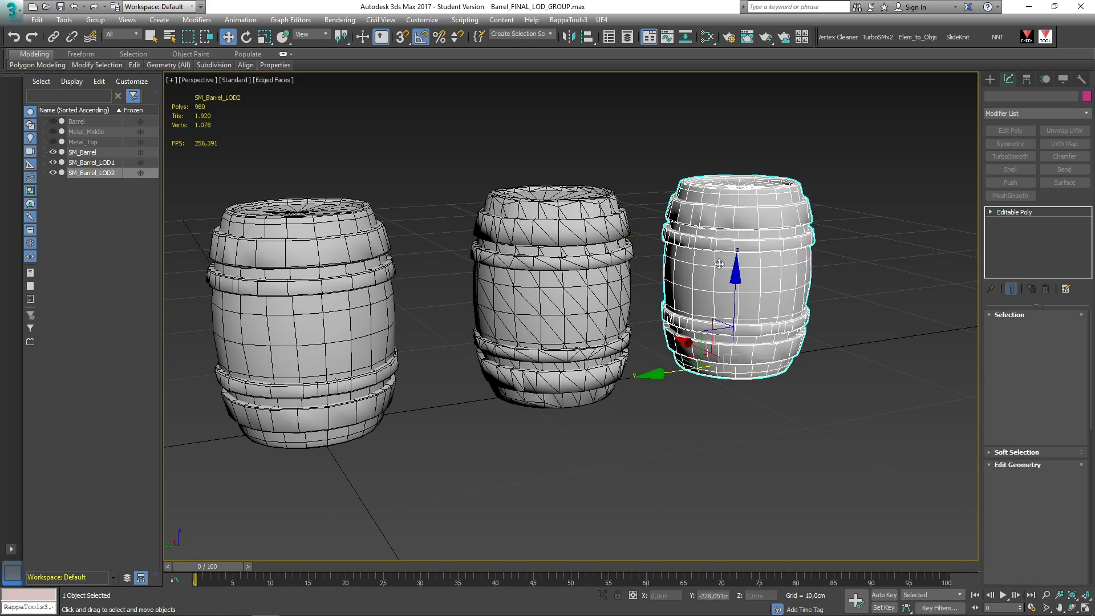
Add ProOptimizer to SM_Barrel_LOD2 with Keep Textures, Vertex % 40, and collapse it to 748 triangles.
click(1034, 113)
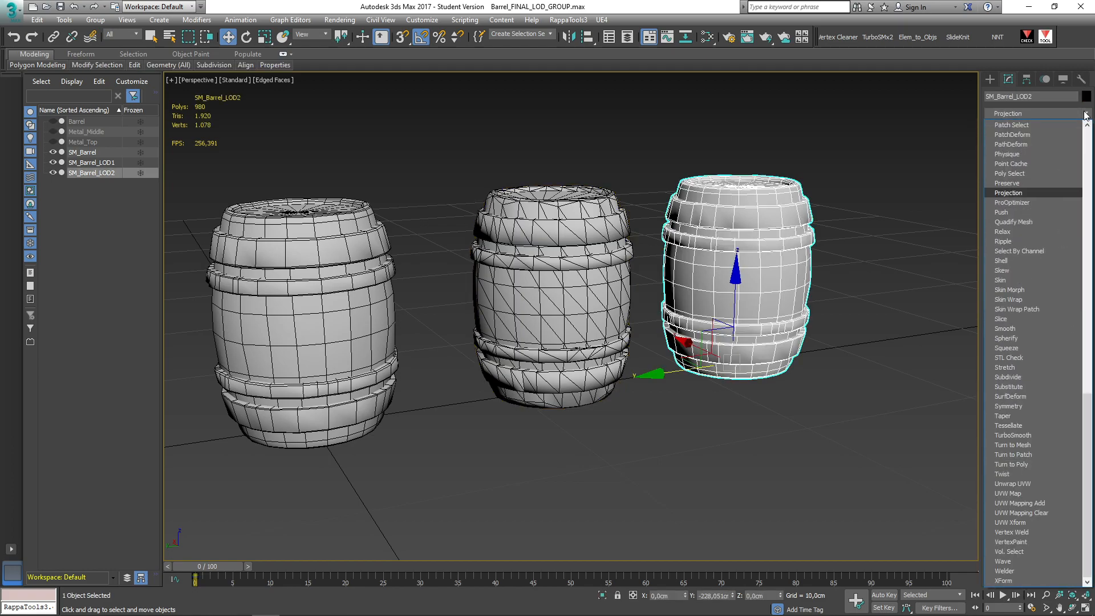
click(1013, 193)
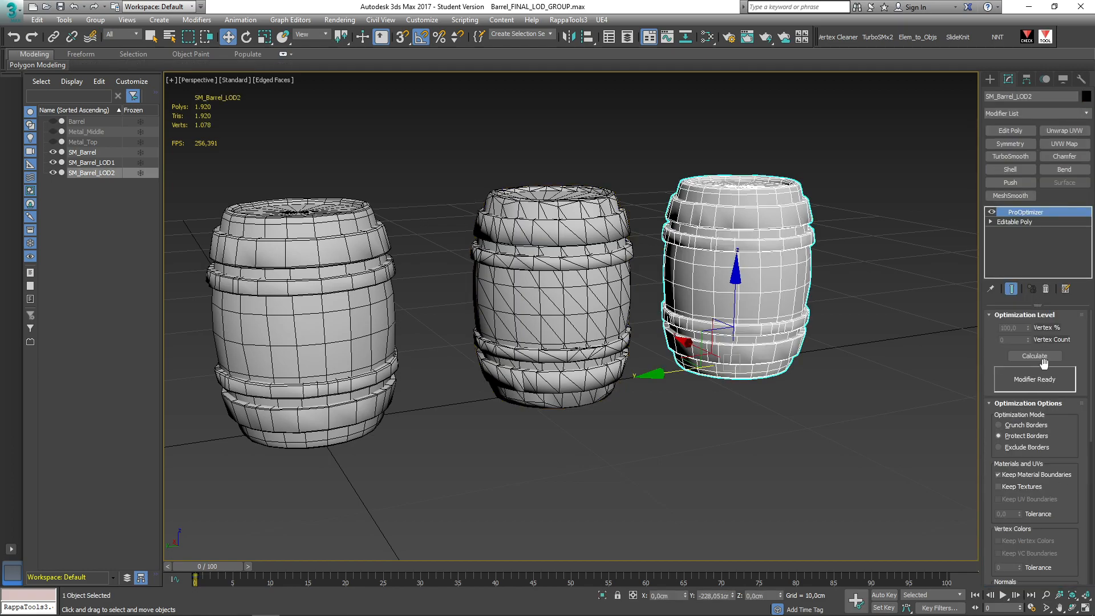
click(999, 486)
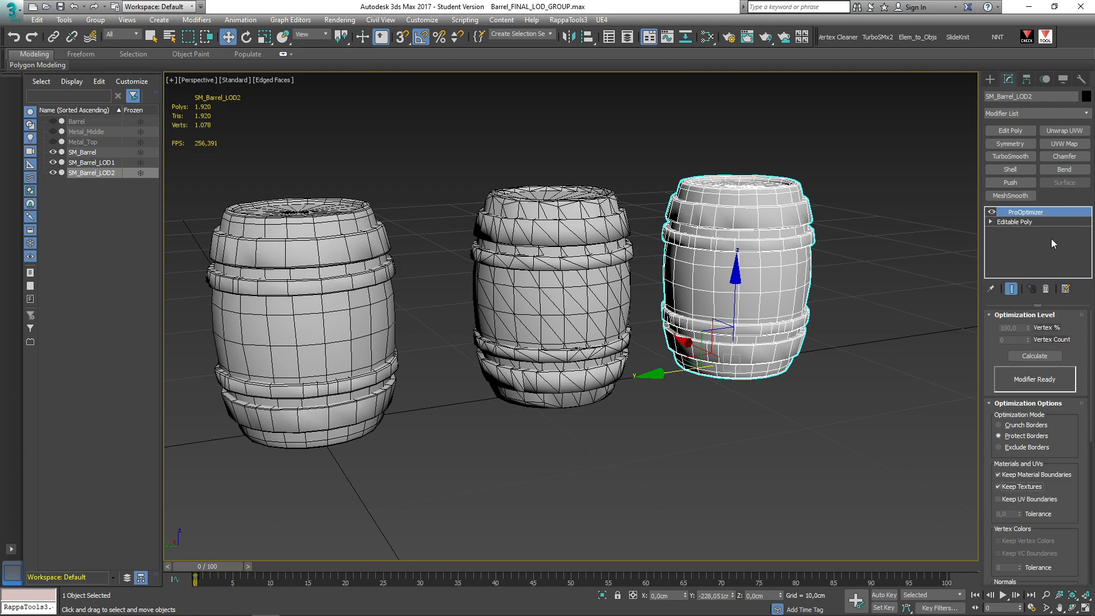
click(1034, 356)
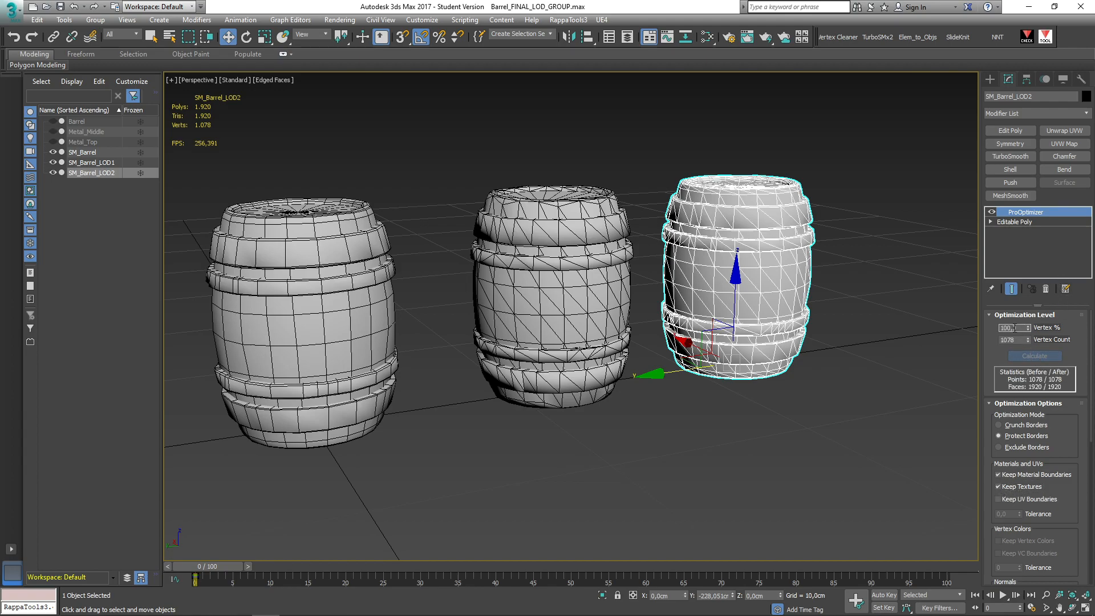
click(1034, 356)
text(40)
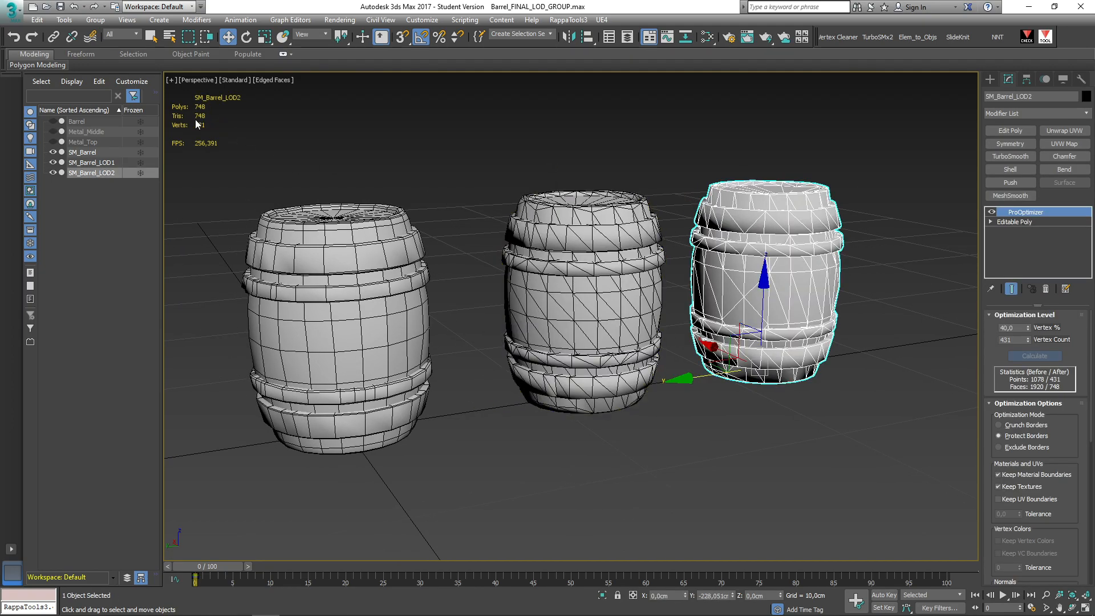
right_click(517, 273)
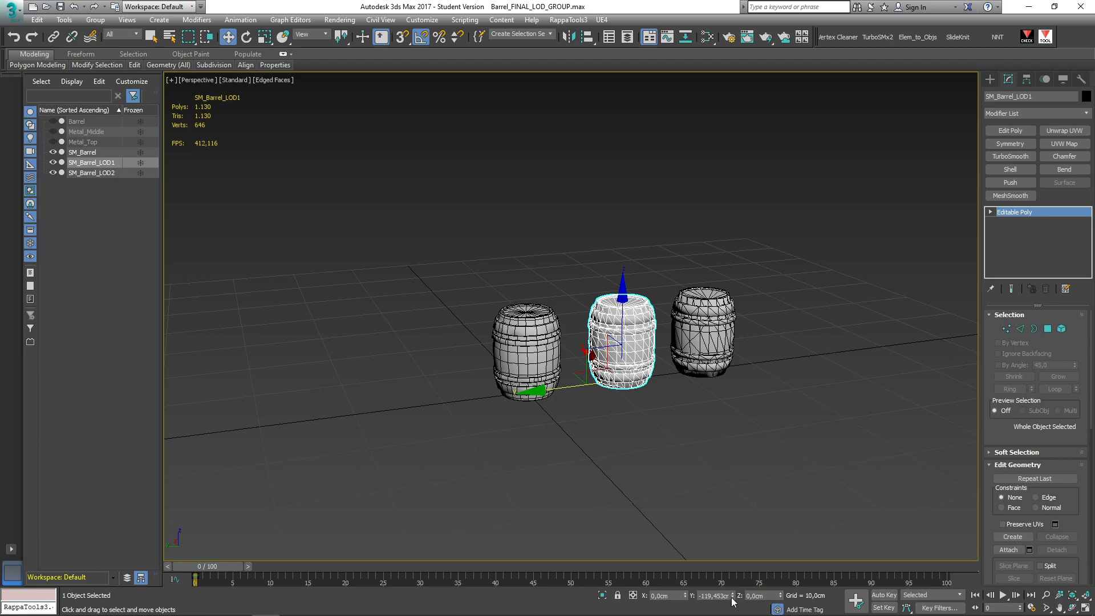
Select SM_Barrel, SM_Barrel_LOD1 and SM_Barrel_LOD2 and bring up the UE4 FBX exporter.
click(92, 172)
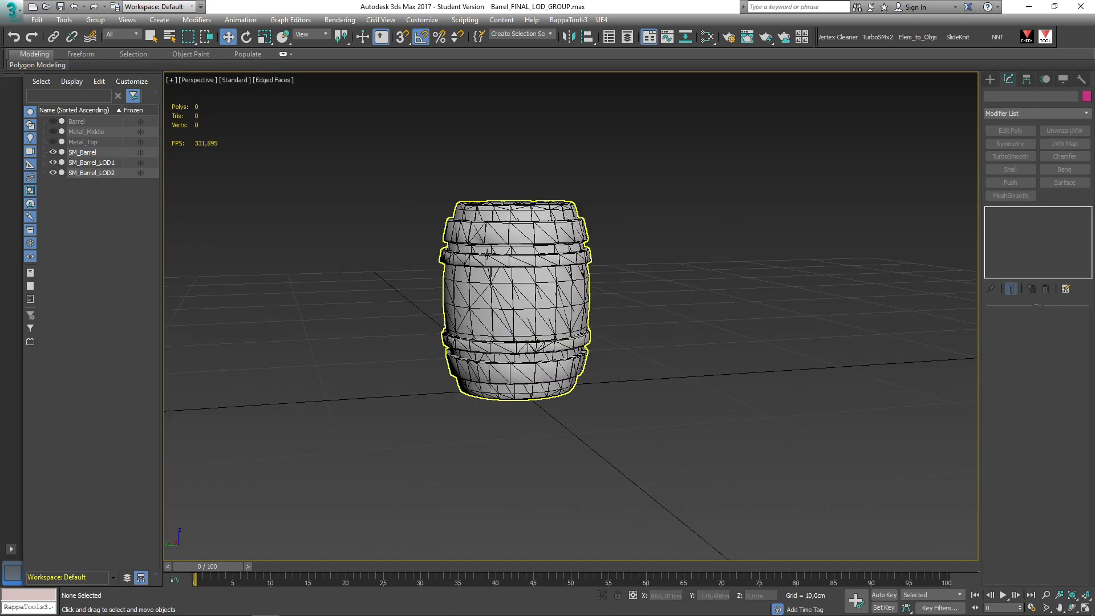
click(82, 152)
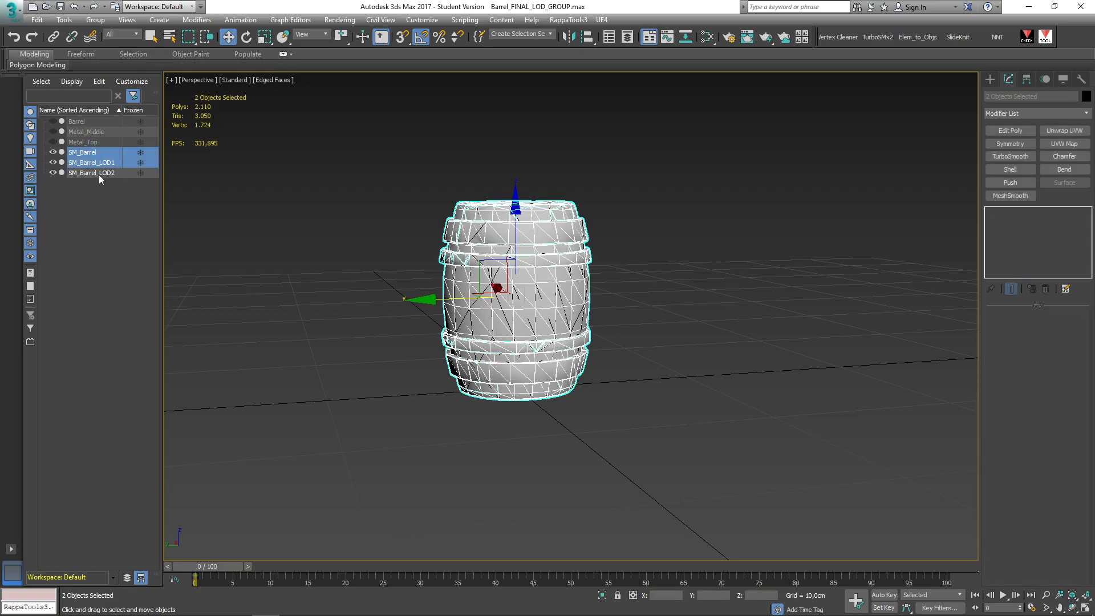
click(600, 20)
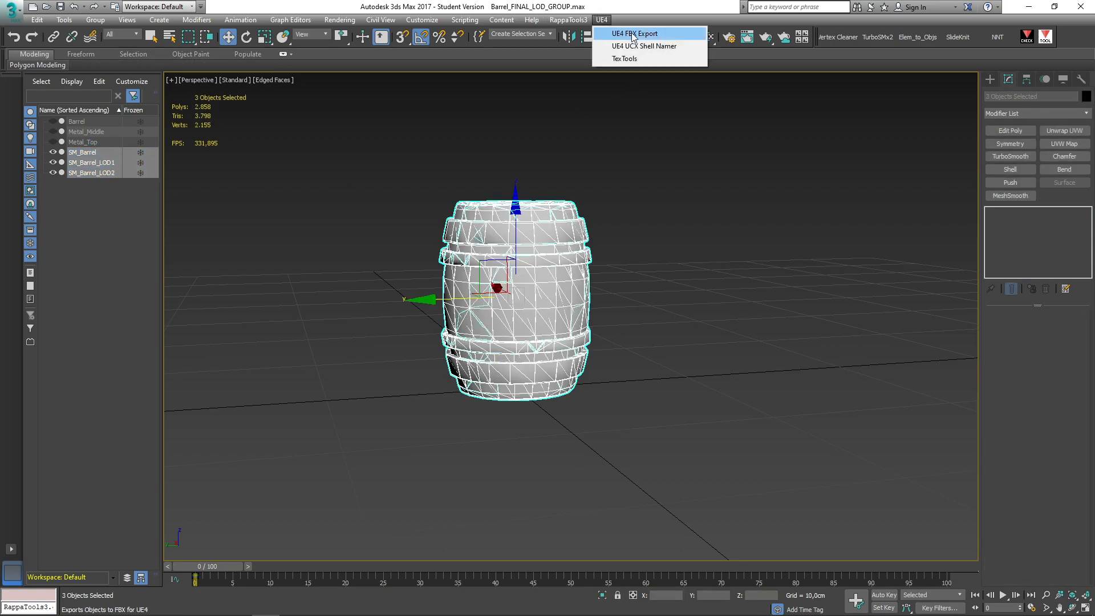
click(634, 34)
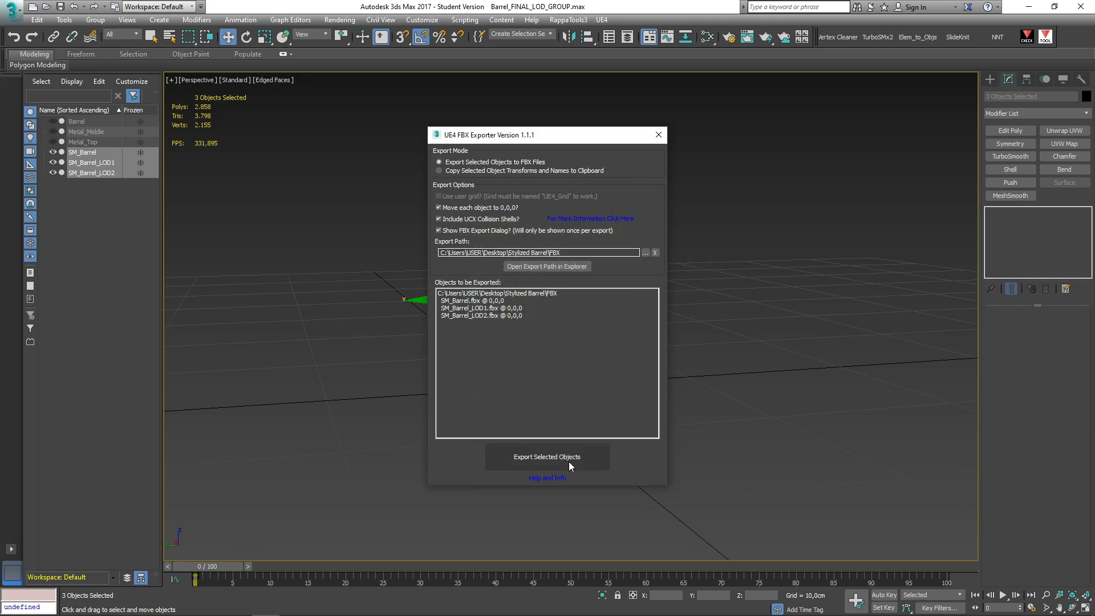
Export the three barrels to FBX keeping Smoothing Groups and Triangulate, reviewing the remaining sections.
click(546, 456)
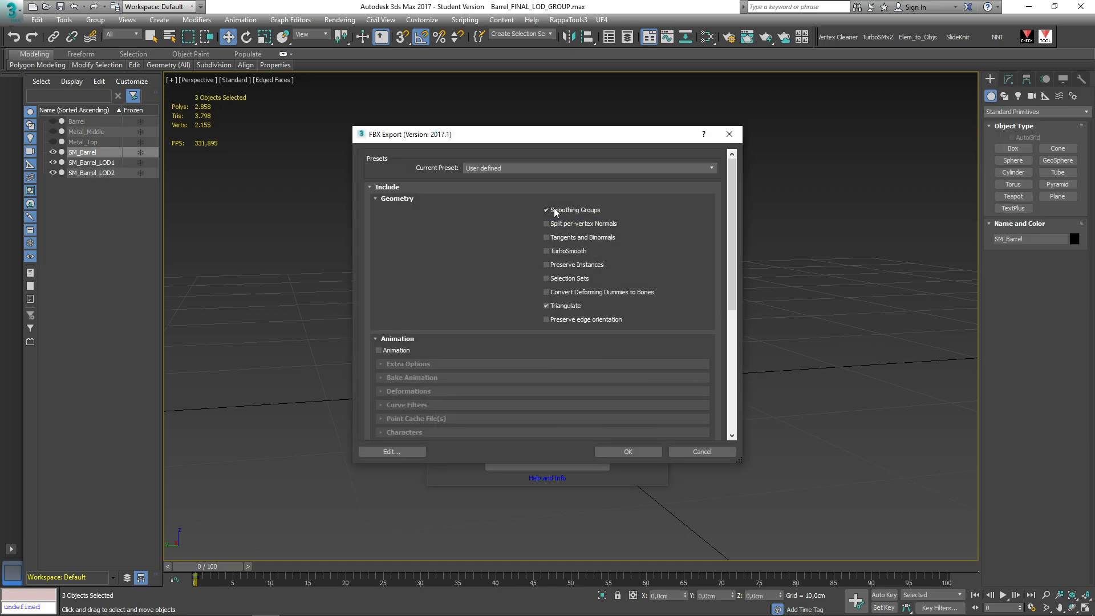
click(545, 306)
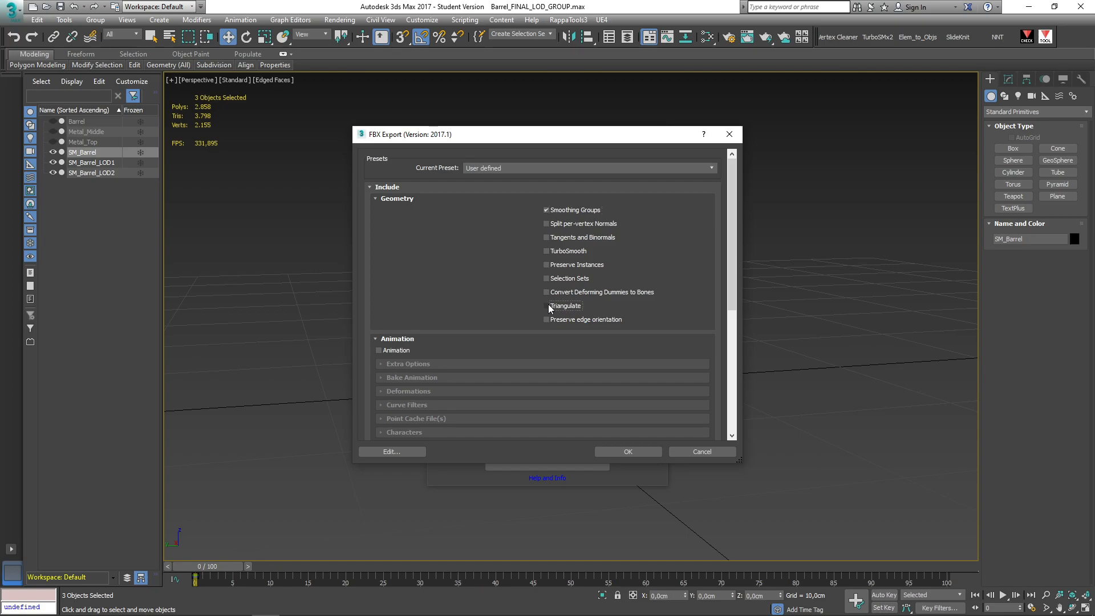
scroll(down, 3)
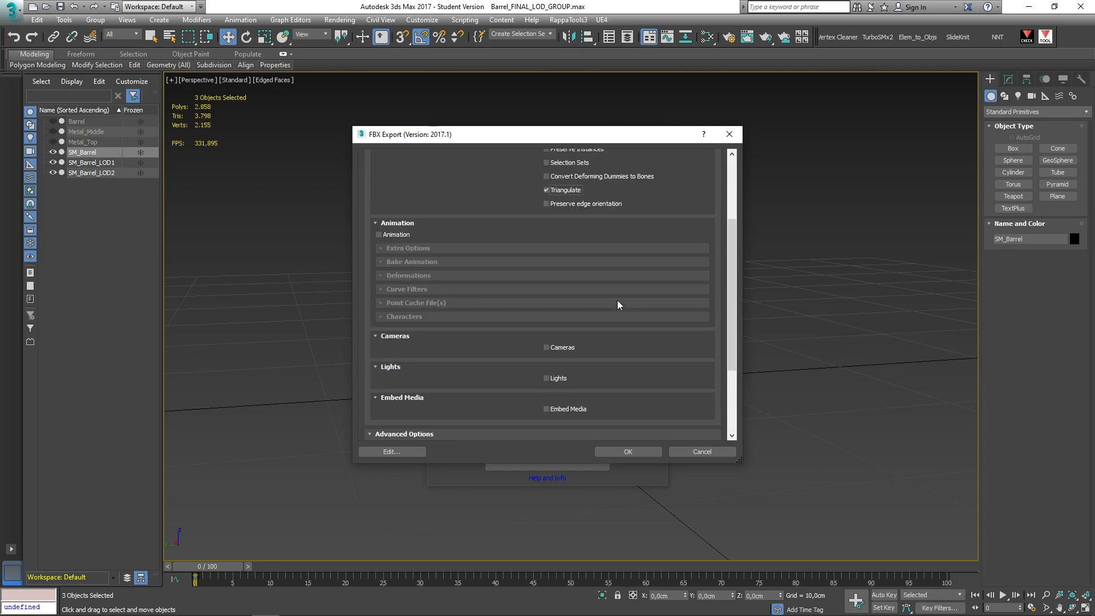
scroll(down, 3)
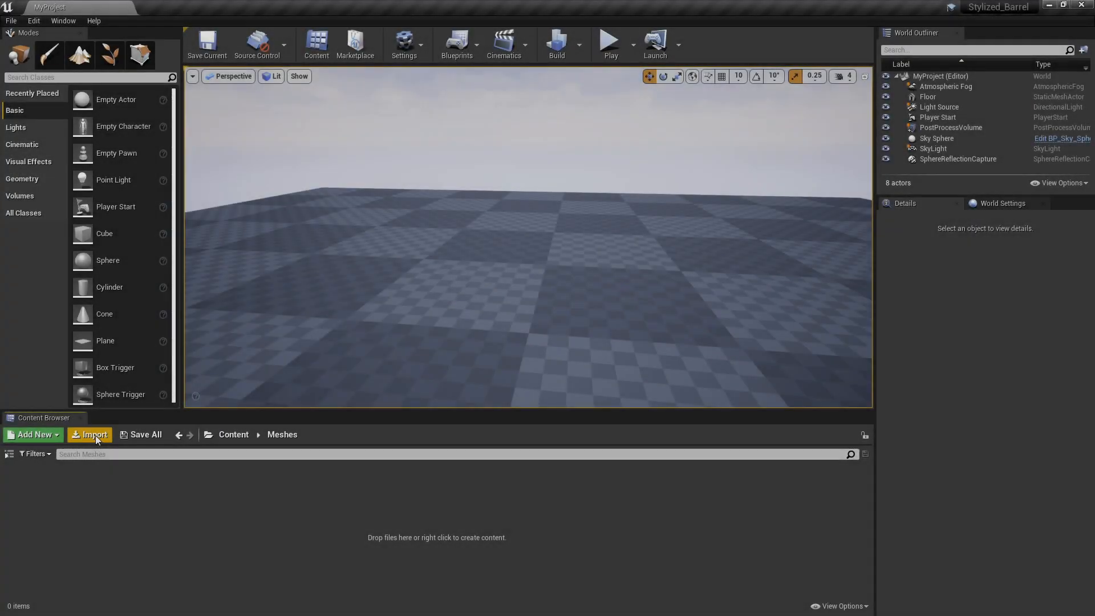
Import SM_Barrel.fbx into the Meshes folder and bring it up in the Static Mesh Editor.
click(89, 435)
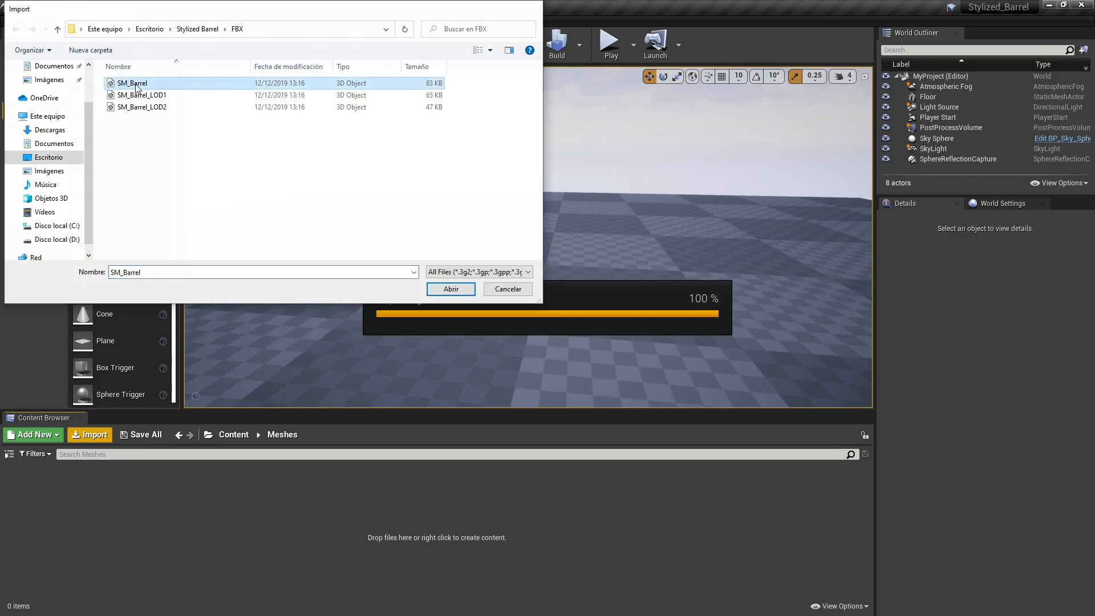
click(451, 289)
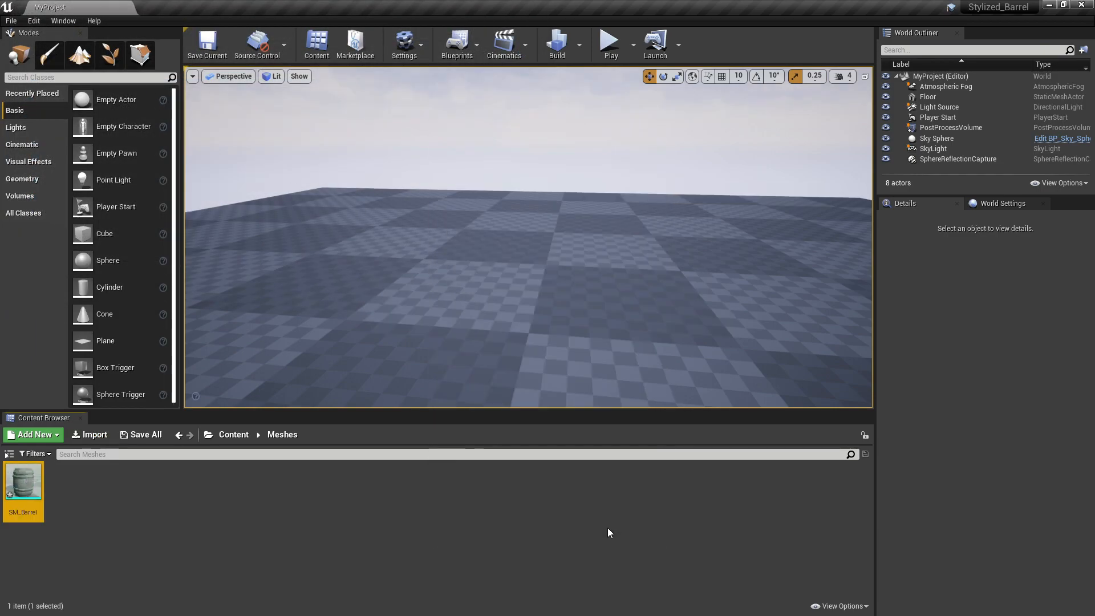
mouse_move(23, 482)
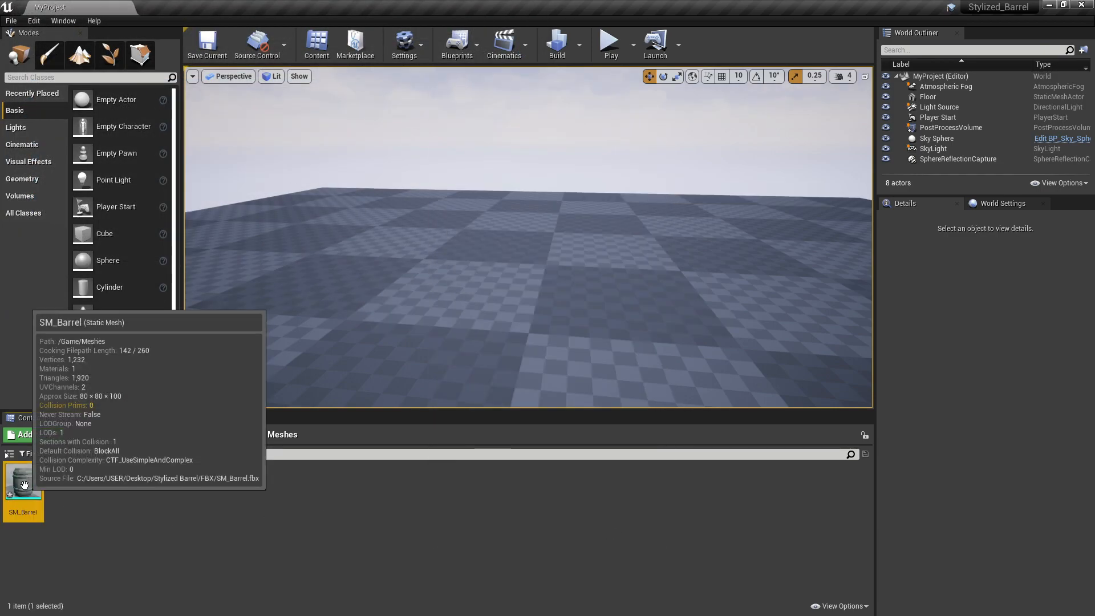
double_click(22, 476)
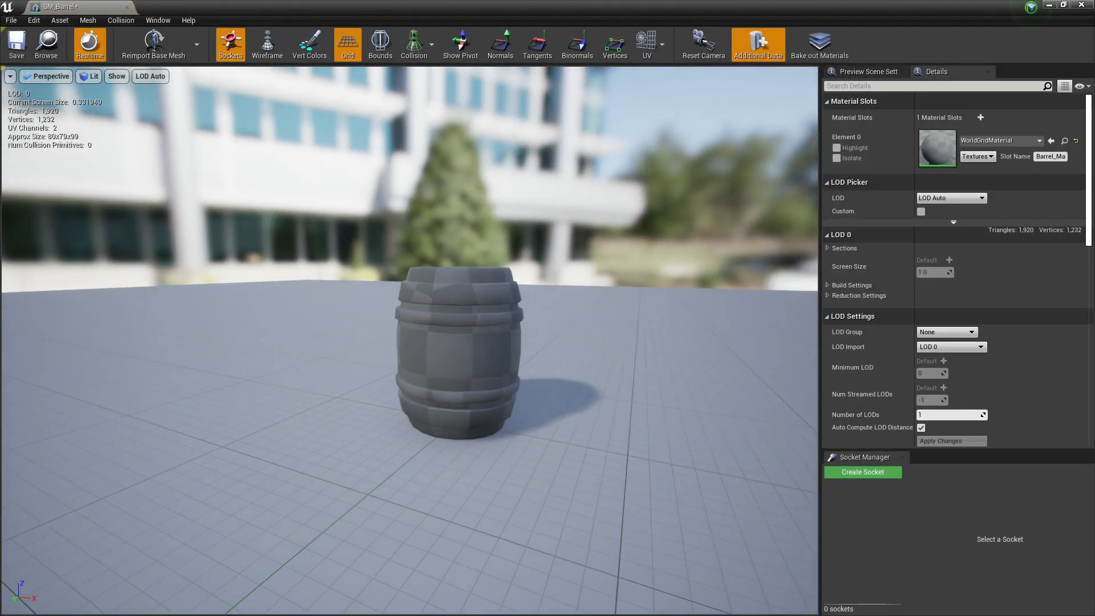
Import SM_Barrel_LOD1 and SM_Barrel_LOD2 FBX files as the mesh's LOD 1 and LOD 2.
scroll(up, 3)
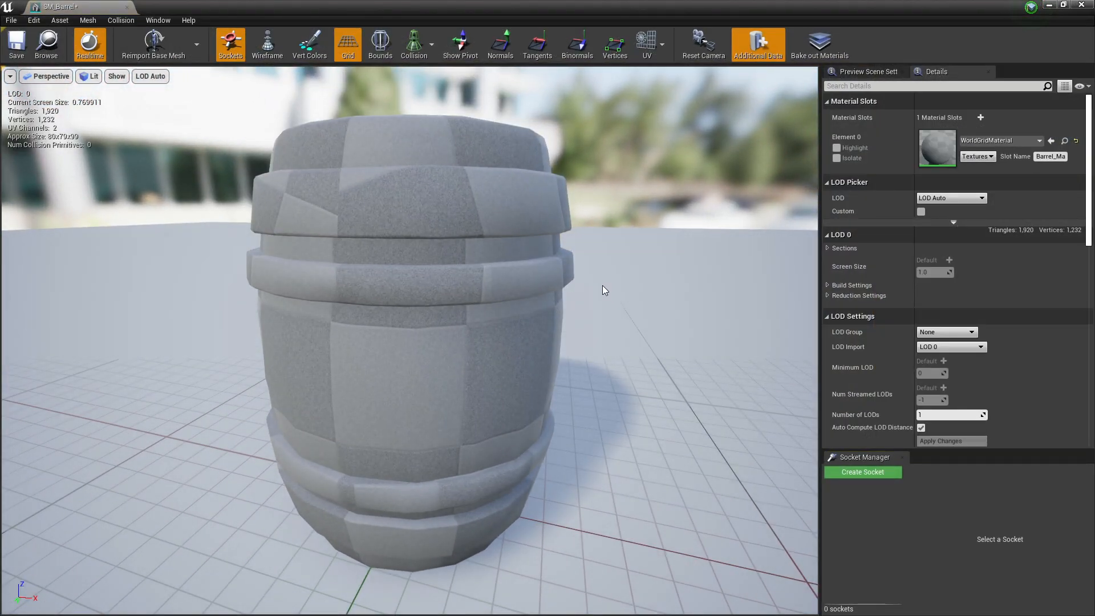
click(948, 347)
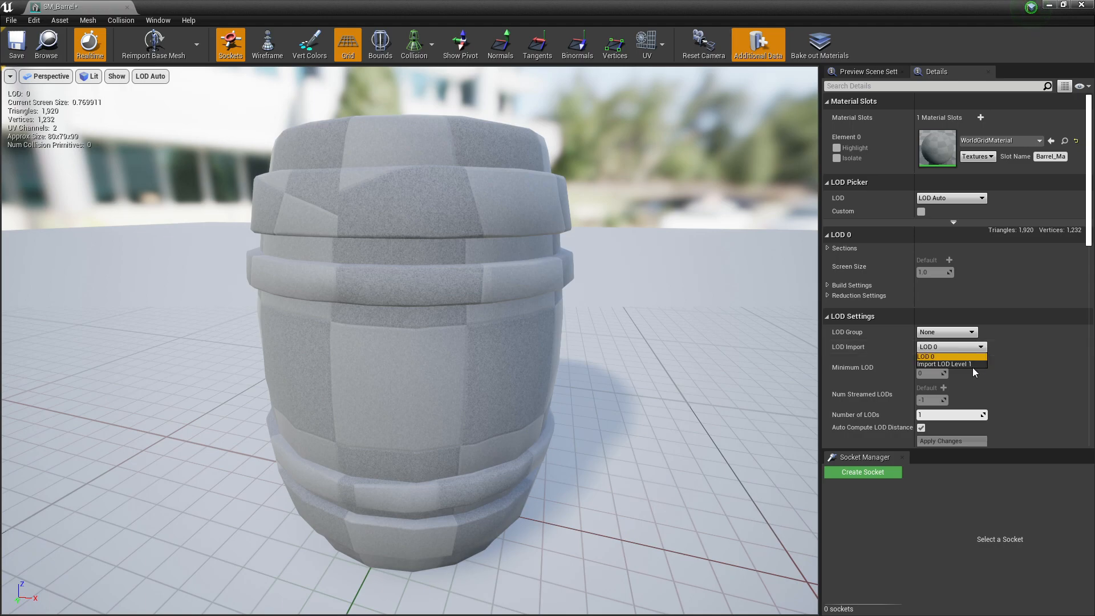
click(945, 364)
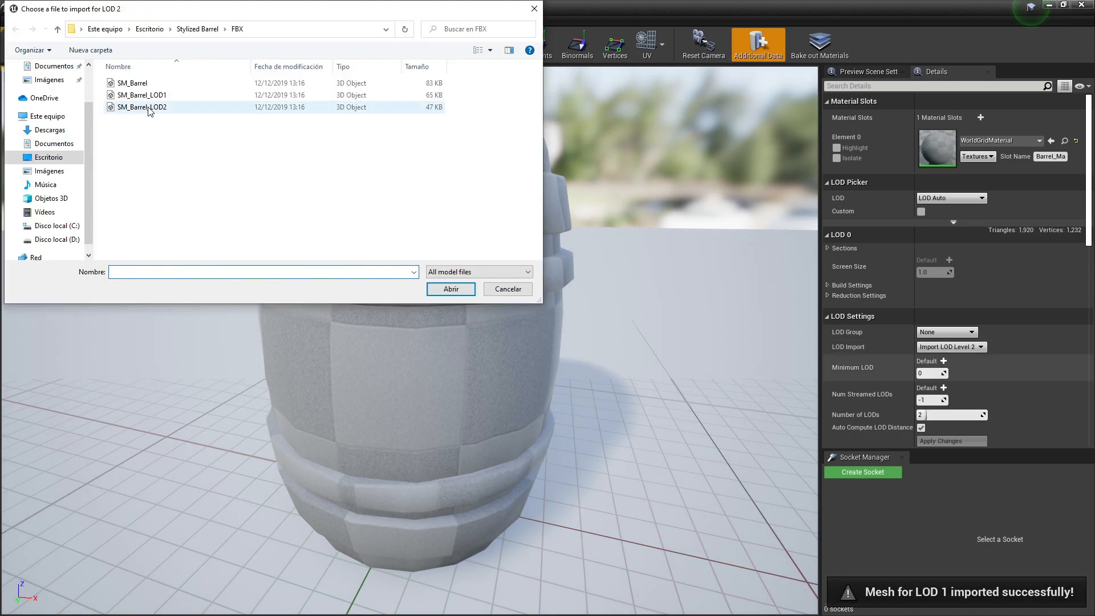
double_click(142, 107)
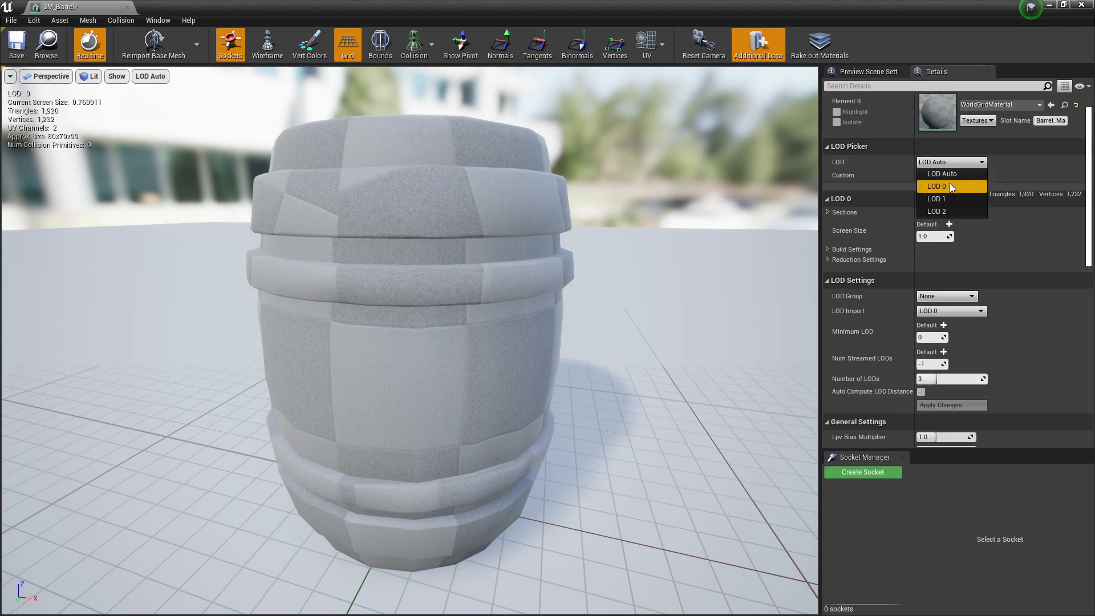
Preview the barrel at LOD 0, 1 and 2, then place SM_Barrel into the level.
click(937, 199)
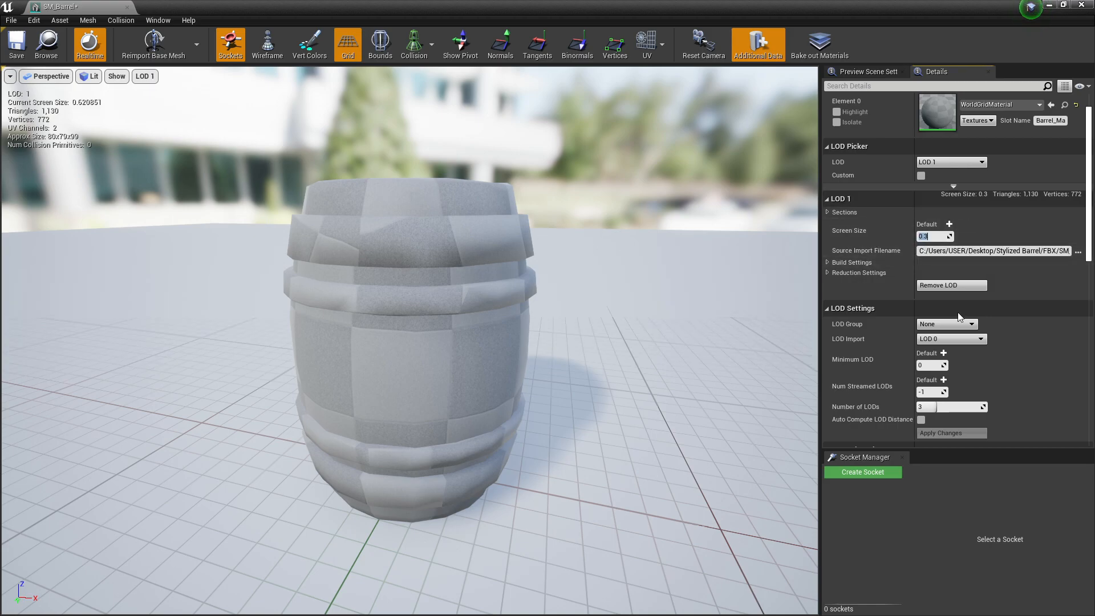
click(970, 162)
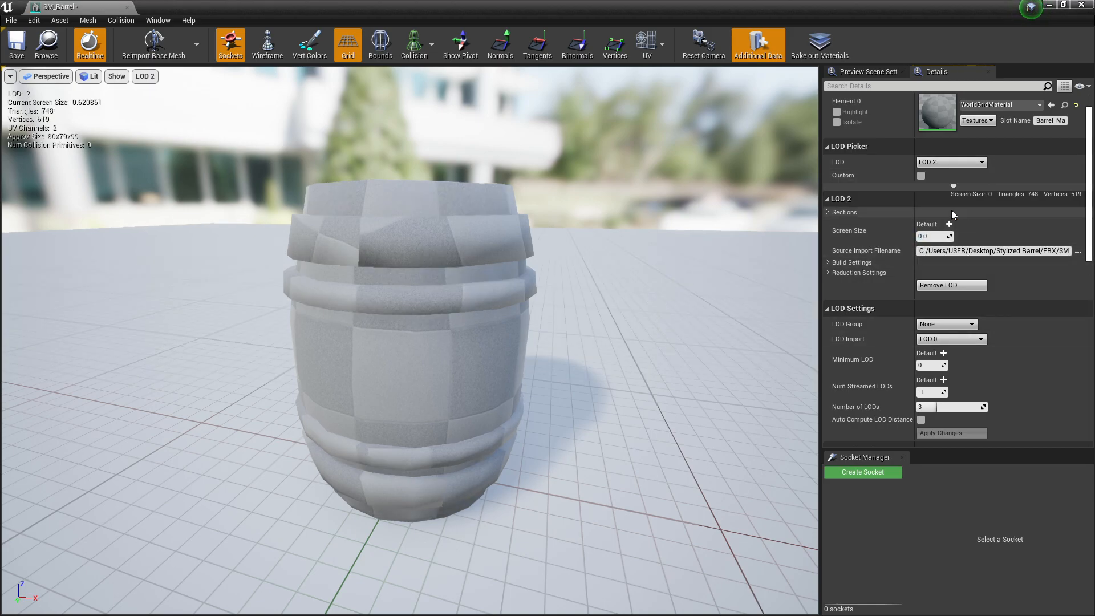
click(934, 236)
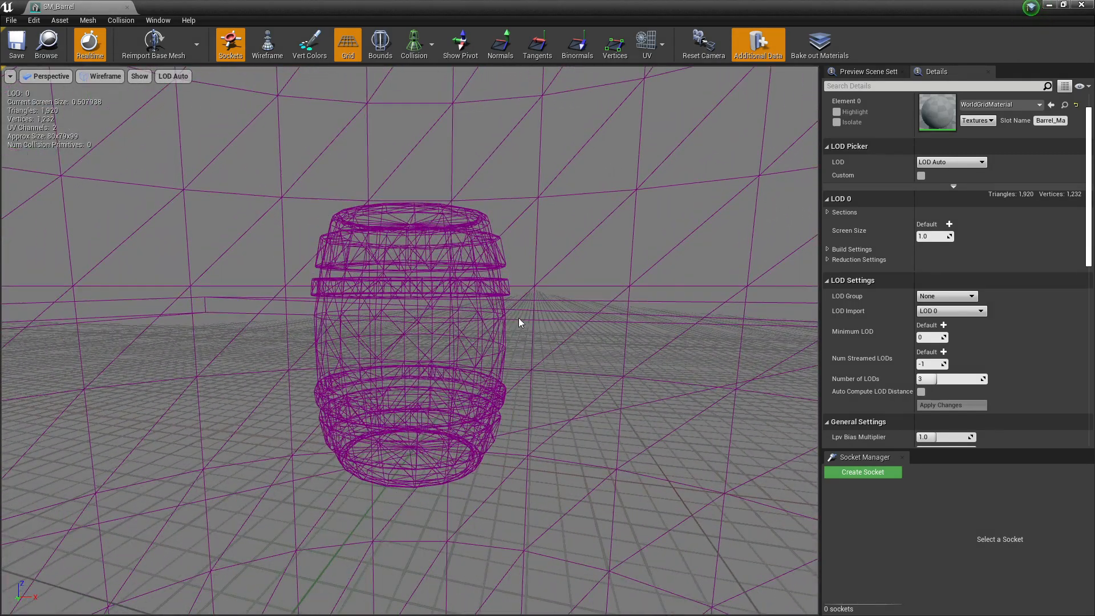
scroll(down, 3)
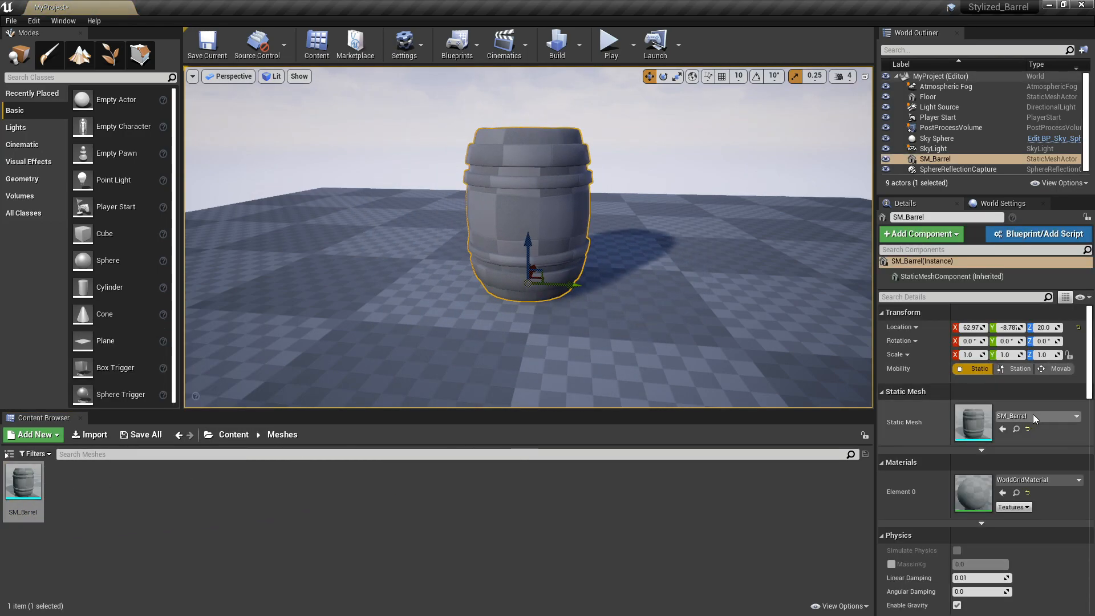
Assign MI_Barrel from Materials > Instances to the barrel's Element 0 and view it full-screen with F11.
click(232, 433)
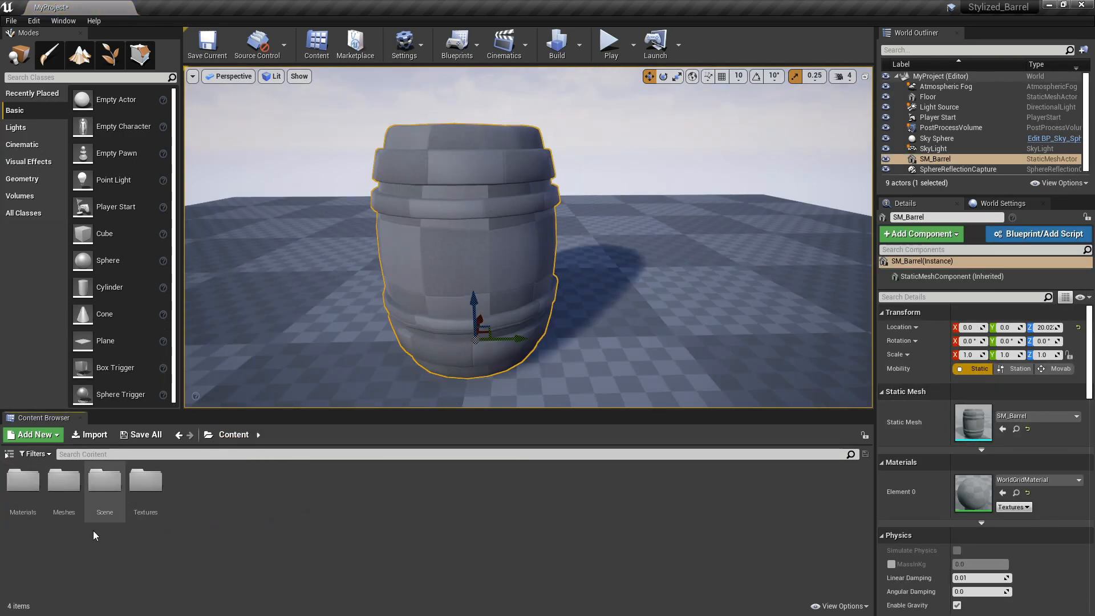
double_click(23, 482)
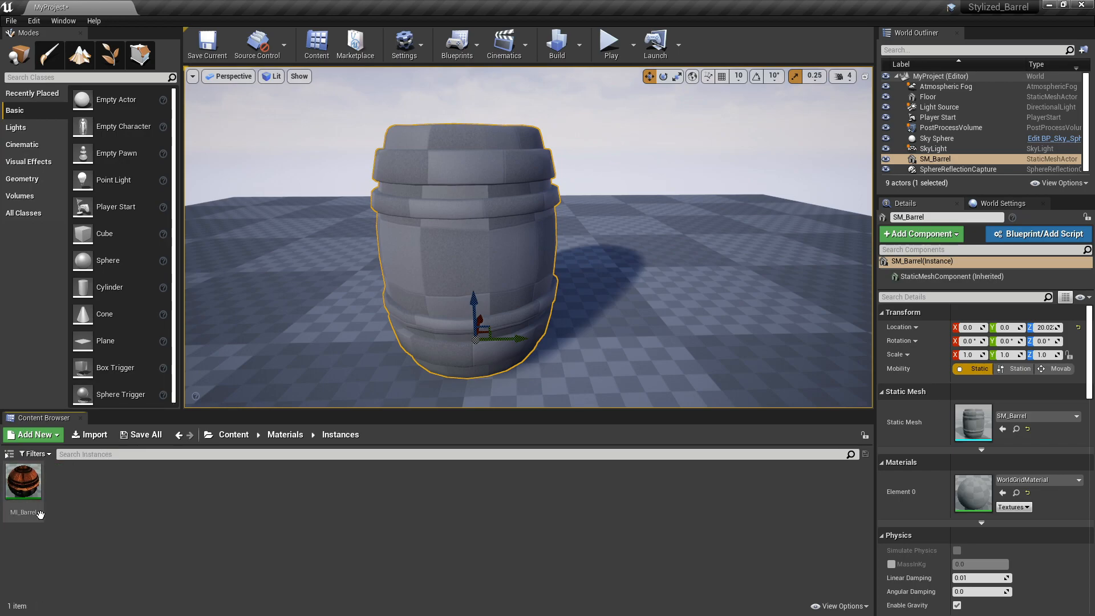
click(22, 484)
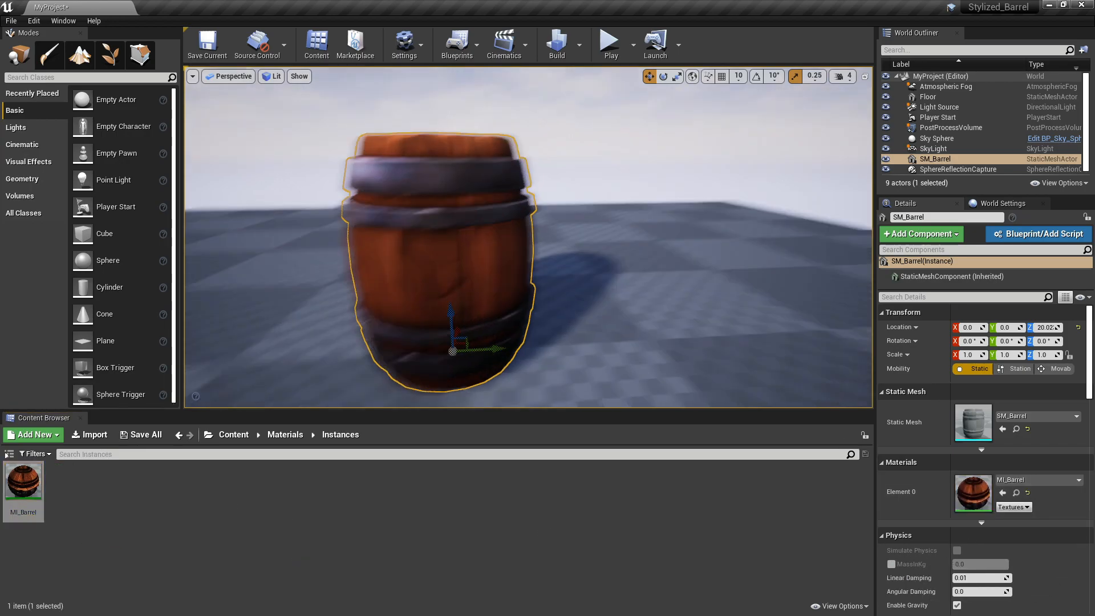
key(F11)
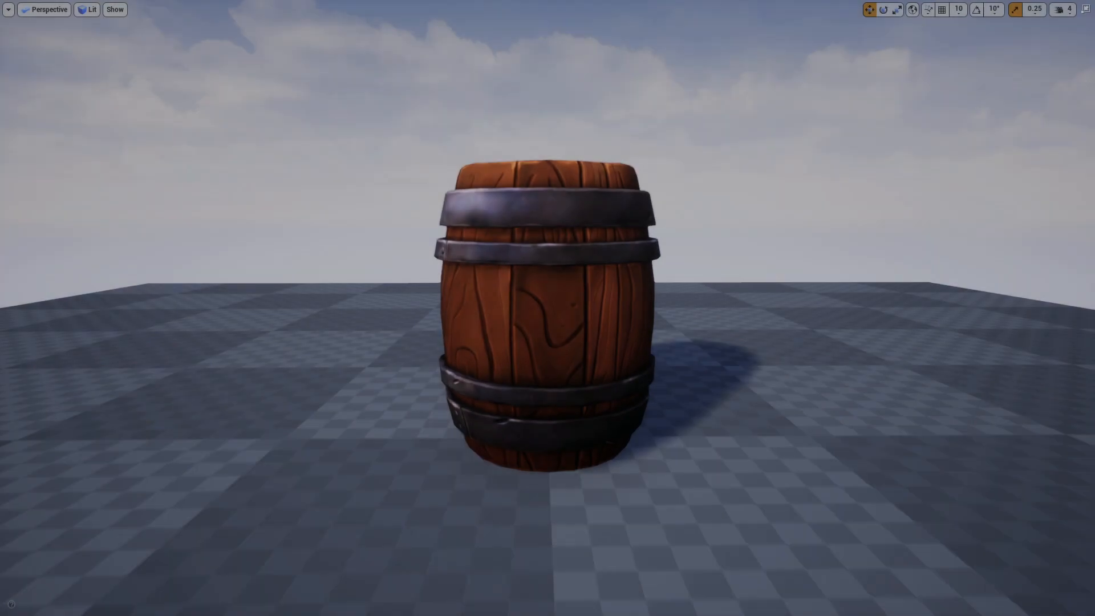
scroll(down, 3)
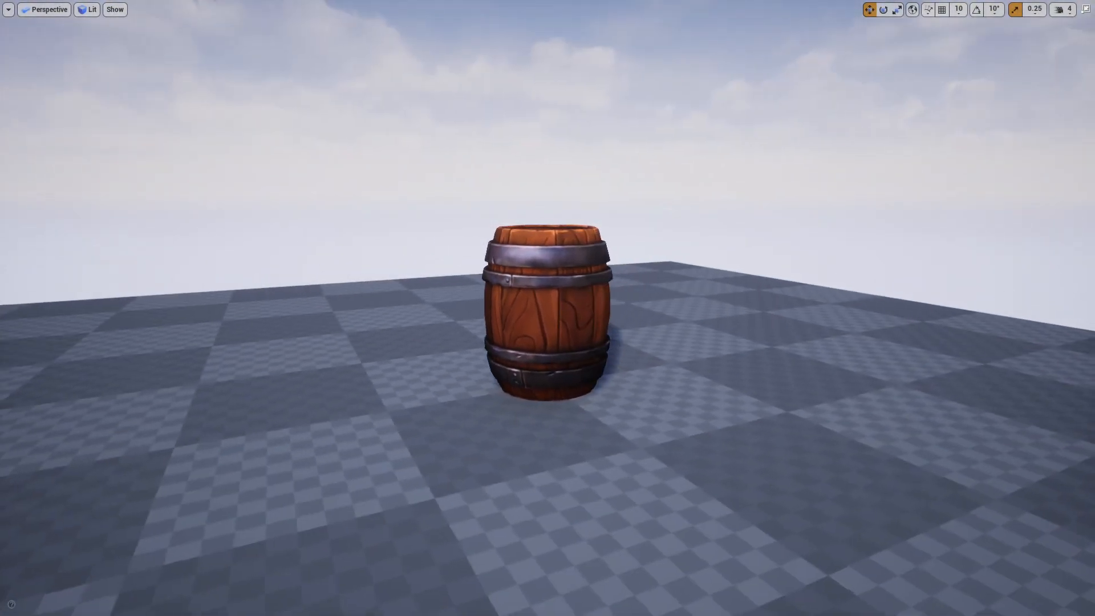